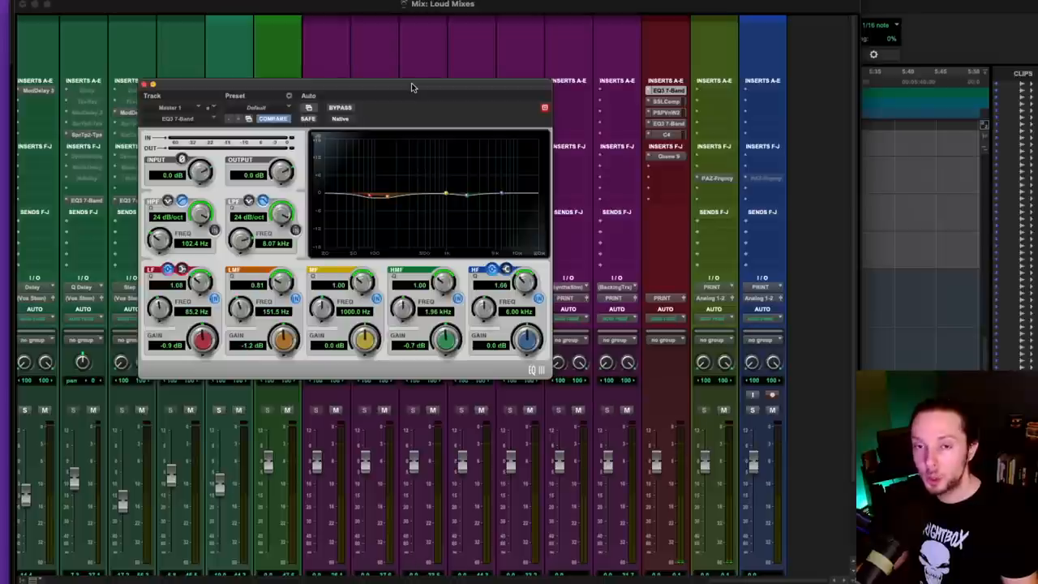
pyautogui.moveTo(365, 146)
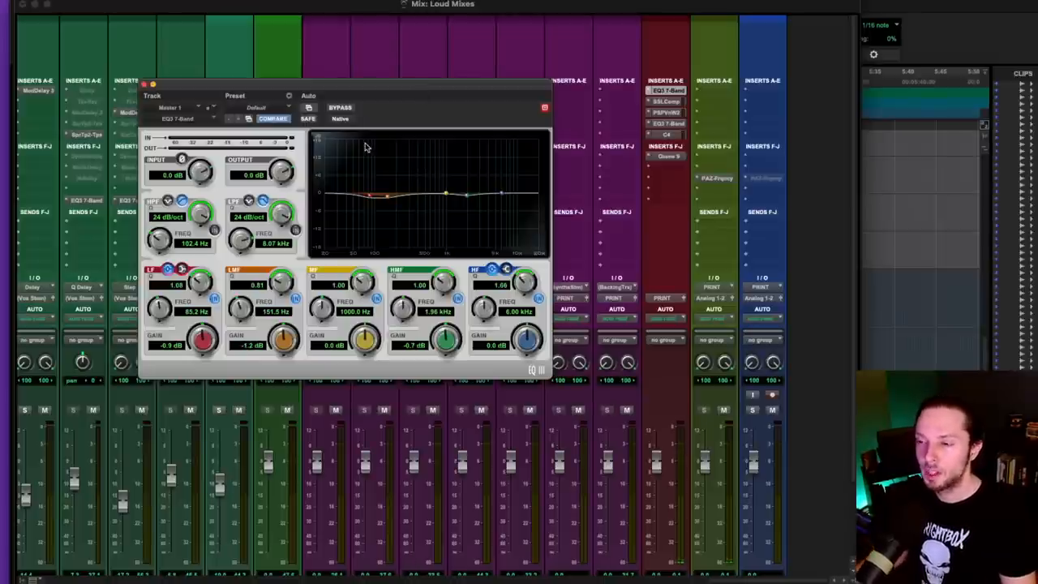
pyautogui.moveTo(451, 253)
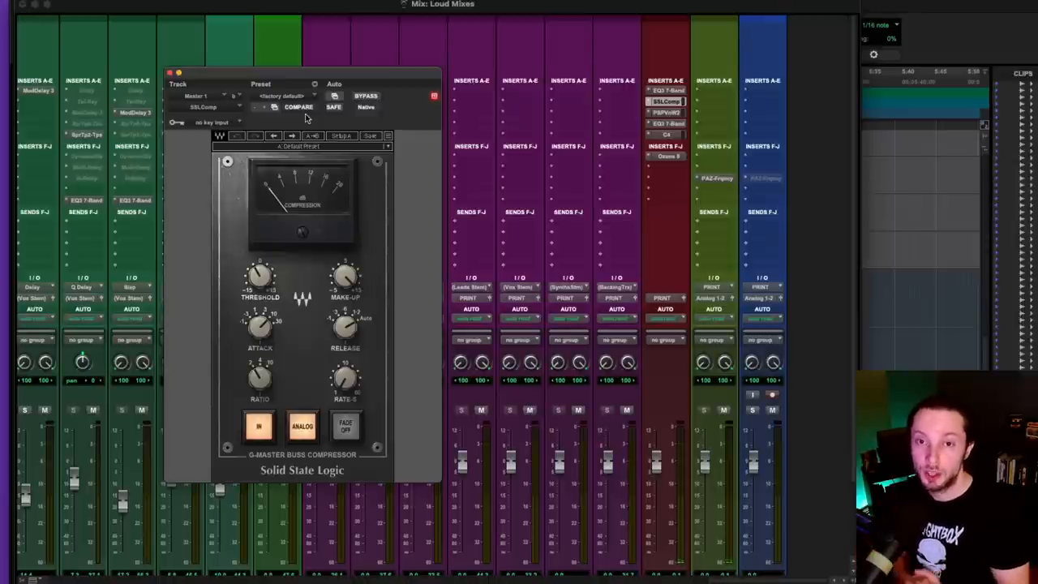
# Step: Close the SSL bus compressor and bring up the next insert, the master EQ
pyautogui.click(178, 73)
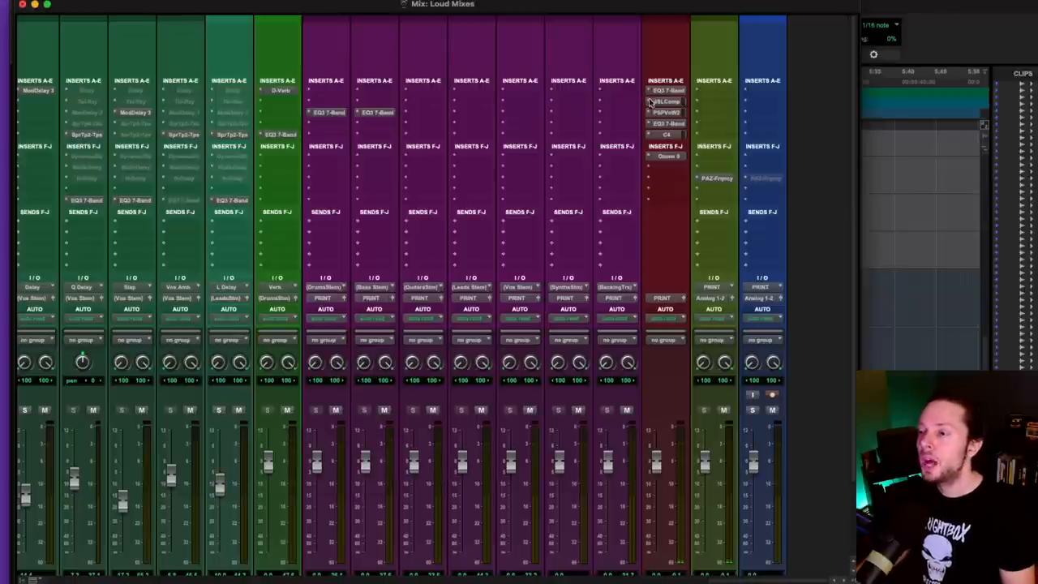
pyautogui.click(665, 112)
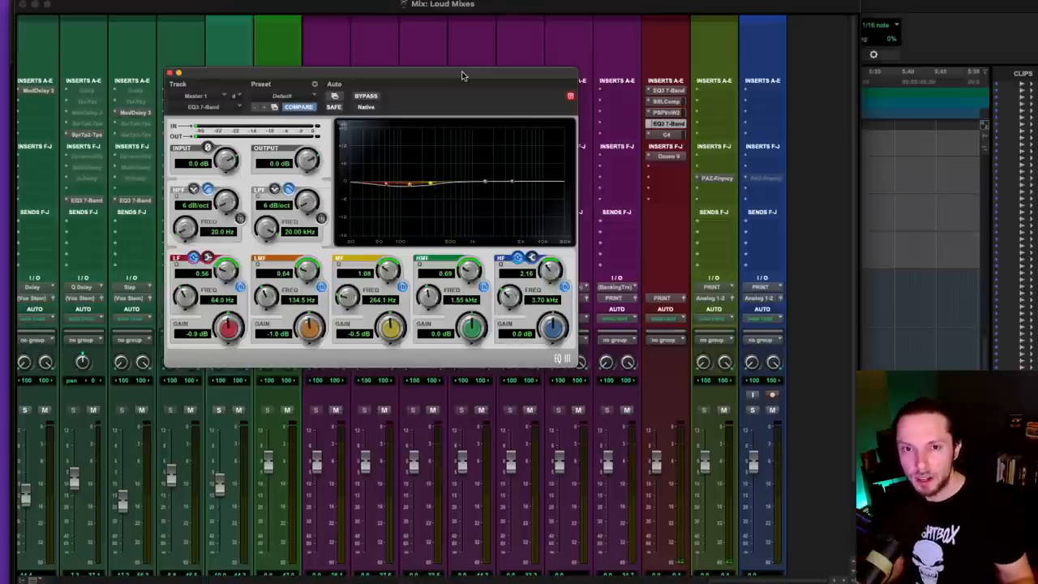
# Step: Close the second master bus EQ window, leaving the mixer in view
pyautogui.click(169, 73)
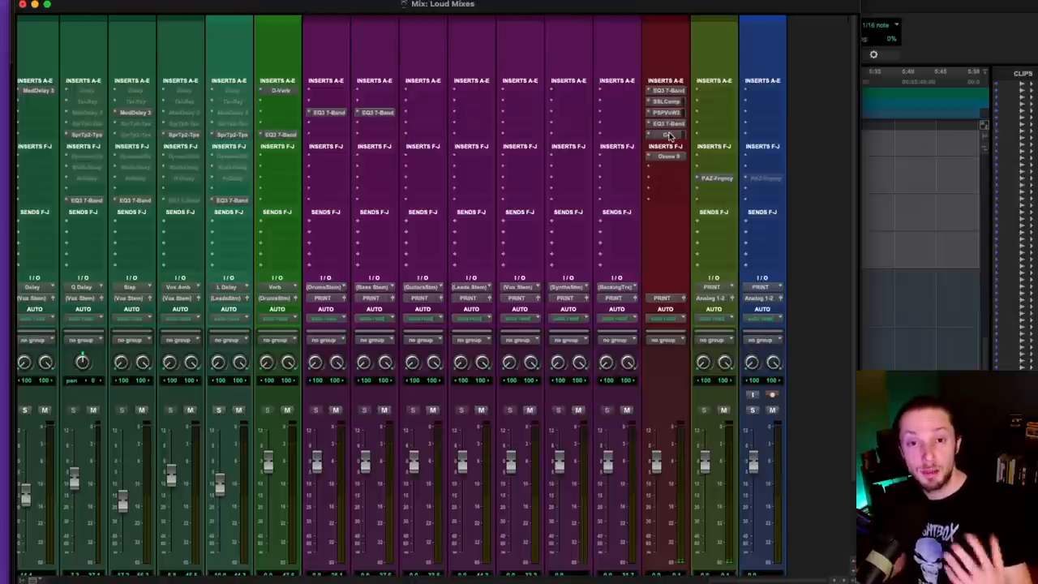
# Step: Bring up the C4 multiband compressor from the master track insert for review
pyautogui.click(667, 133)
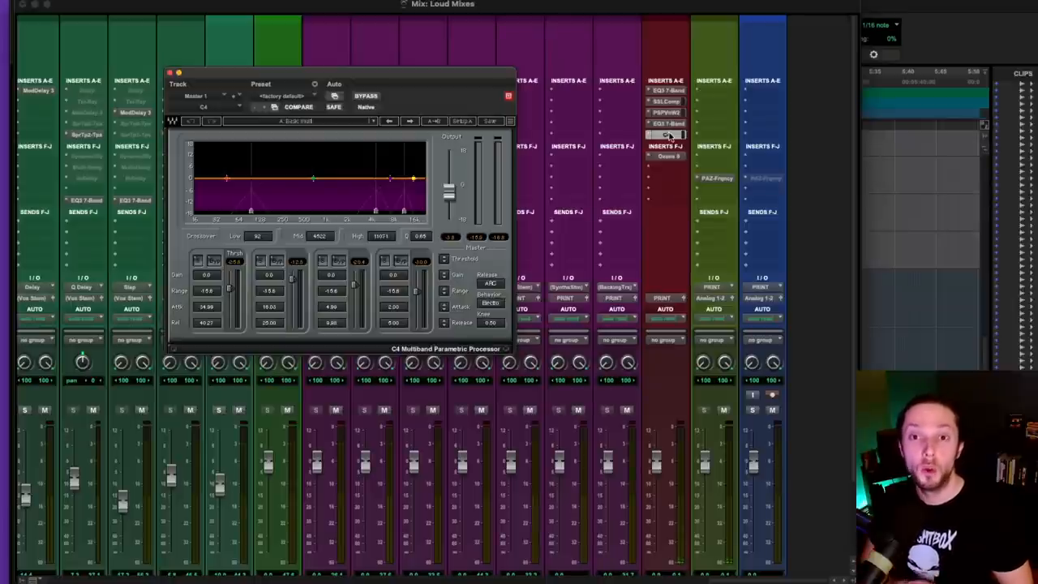
pyautogui.moveTo(347, 185)
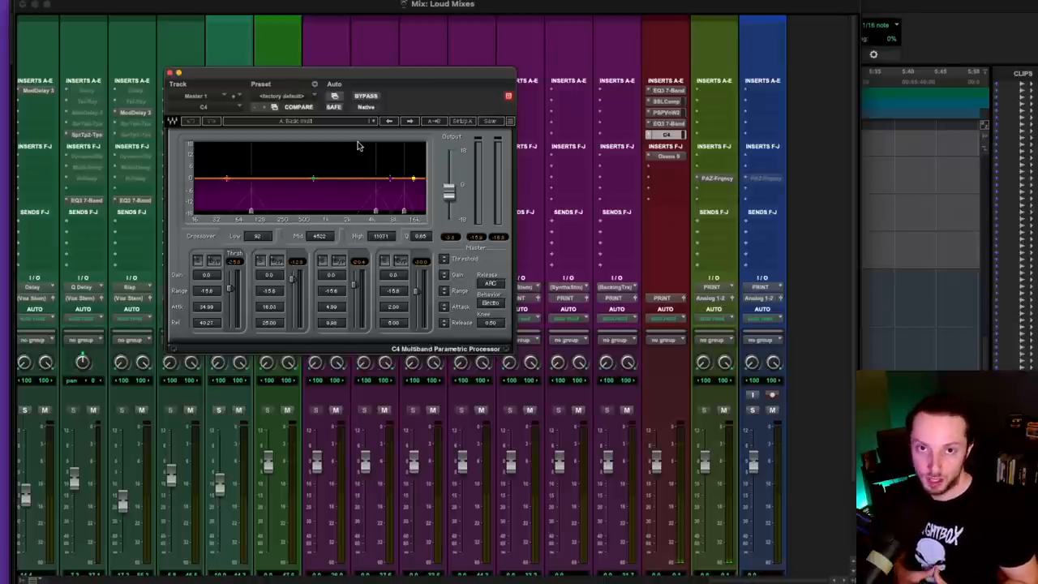
# Step: Bring up Ozone and review its Exciter module, then the Maximizer module
pyautogui.click(168, 73)
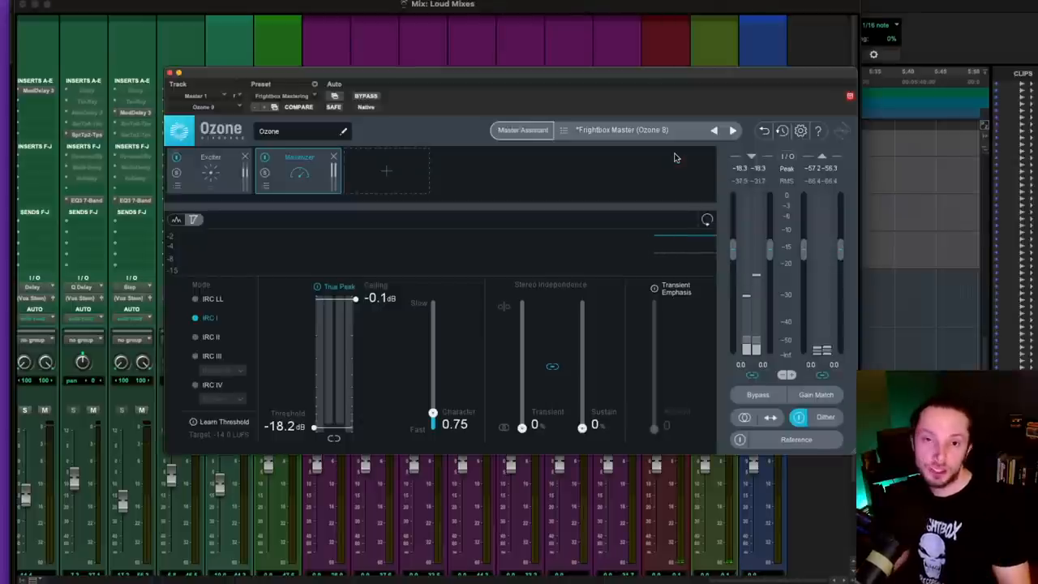
pyautogui.click(211, 170)
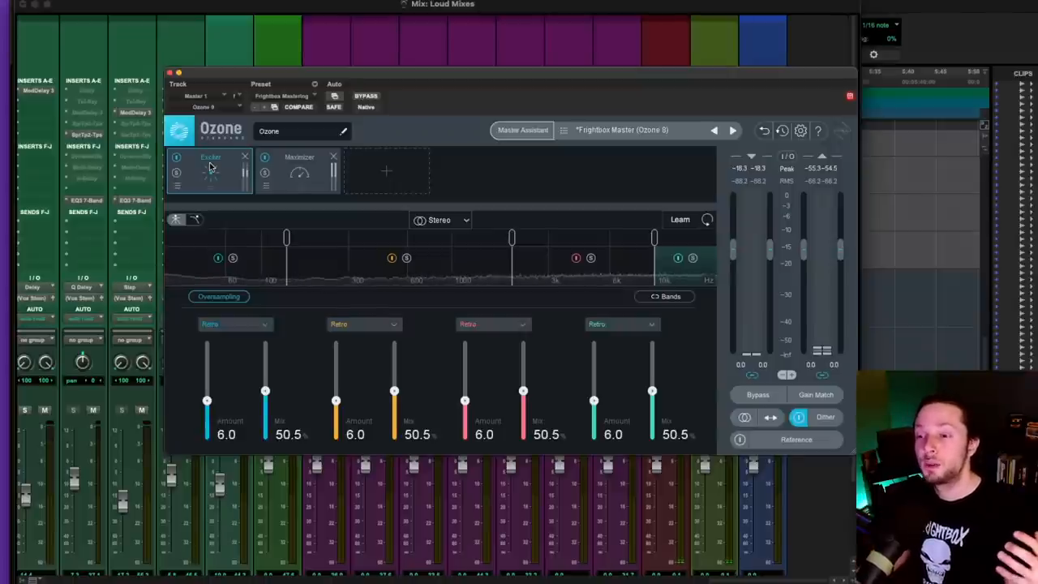
pyautogui.click(299, 170)
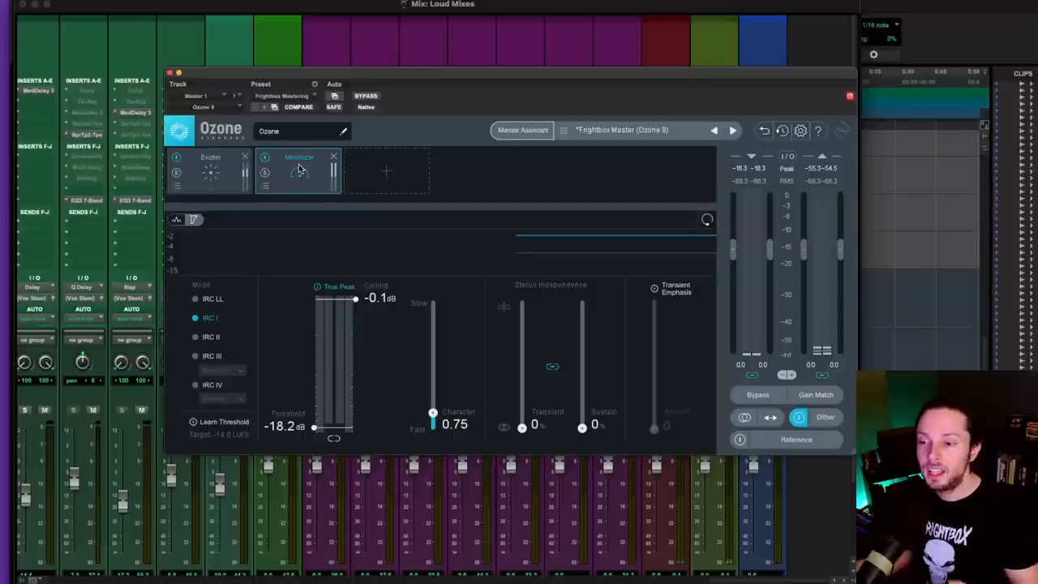